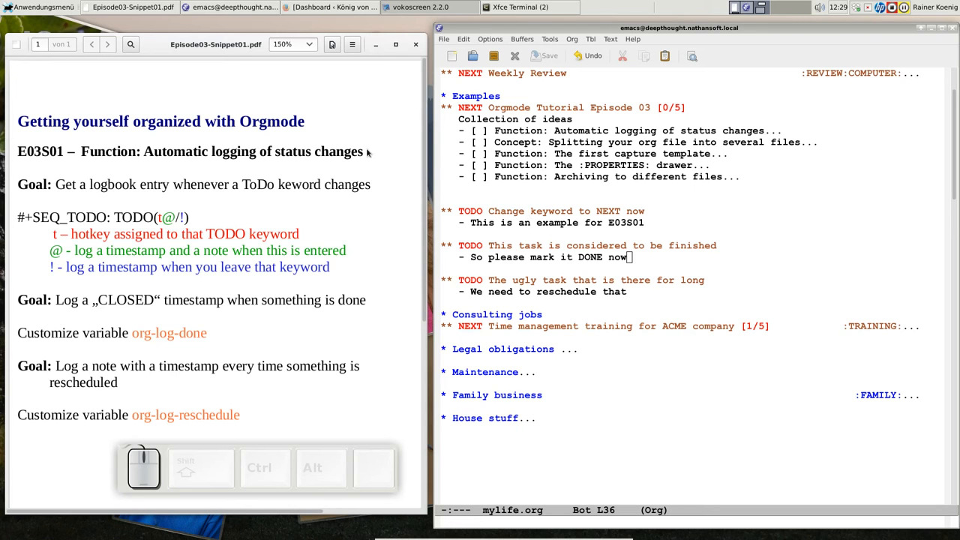
{"action": "mouse_move", "coordinate": [81, 87]}
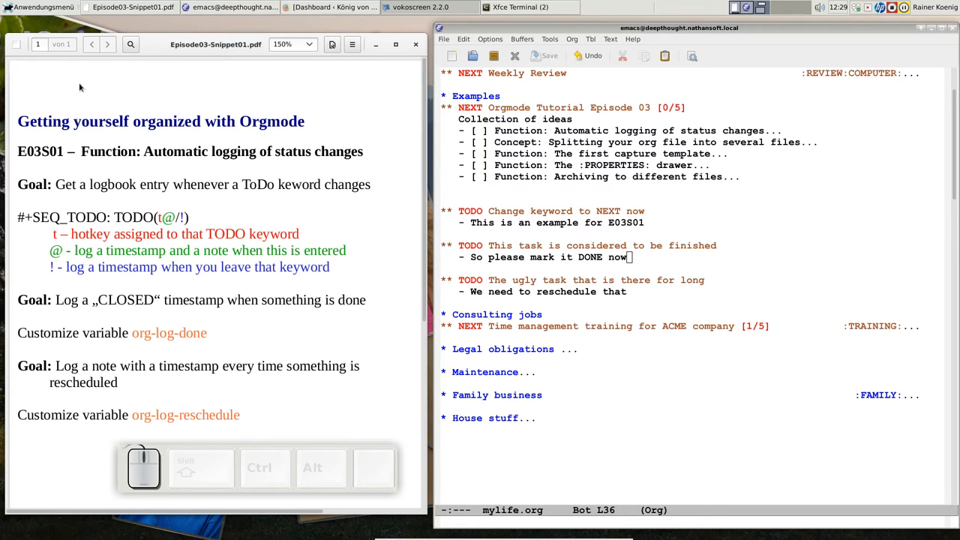
{"action": "mouse_move", "coordinate": [99, 122]}
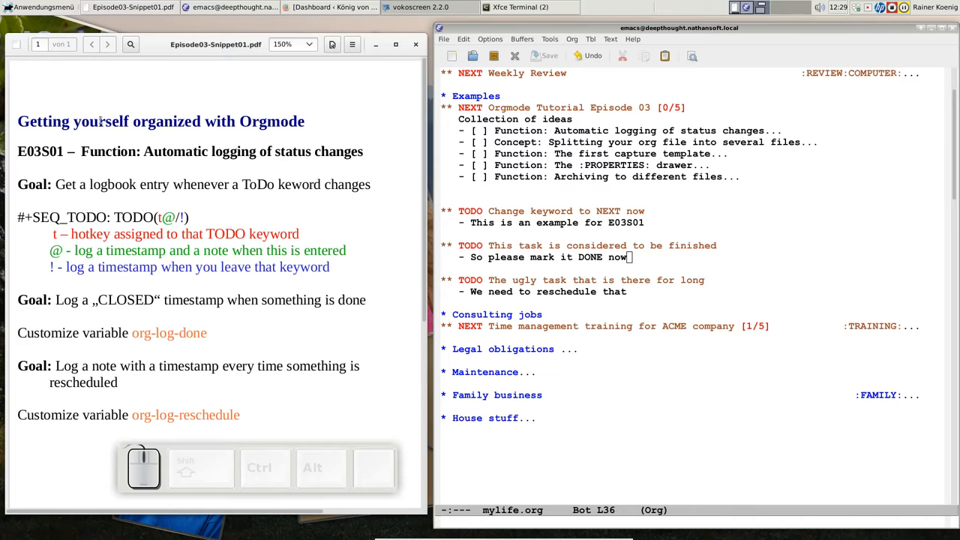
{"action": "mouse_move", "coordinate": [310, 79]}
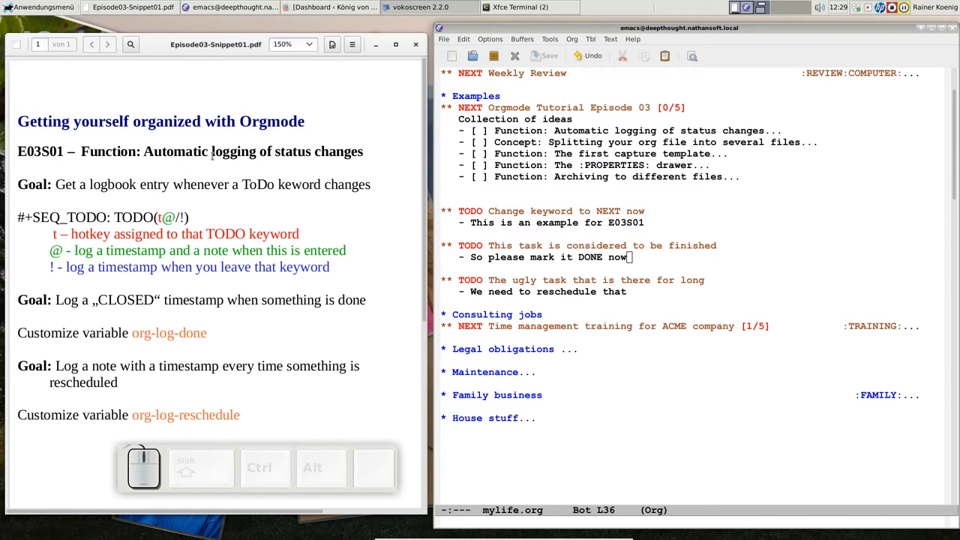
{"action": "mouse_move", "coordinate": [289, 129]}
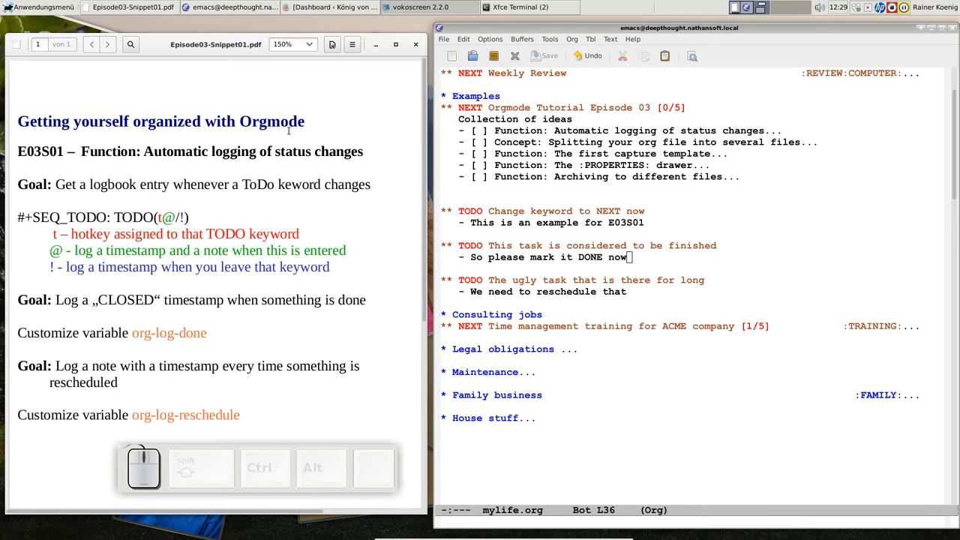
{"action": "mouse_move", "coordinate": [342, 143]}
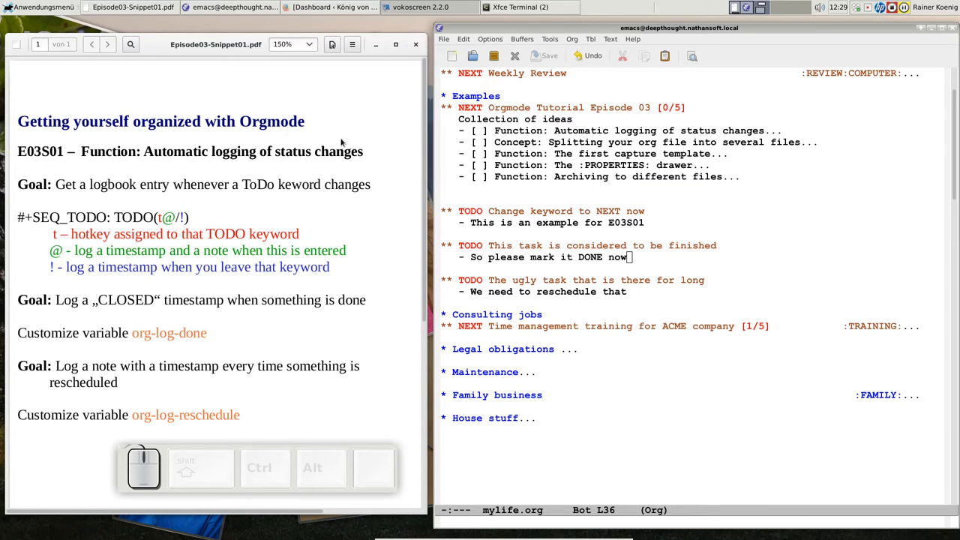
{"action": "mouse_move", "coordinate": [437, 178]}
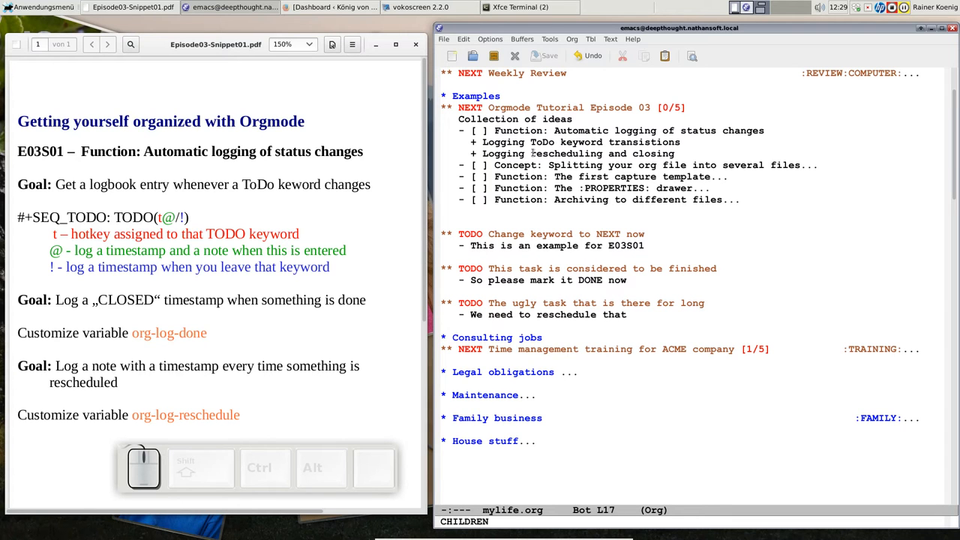
{"action": "mouse_move", "coordinate": [690, 141]}
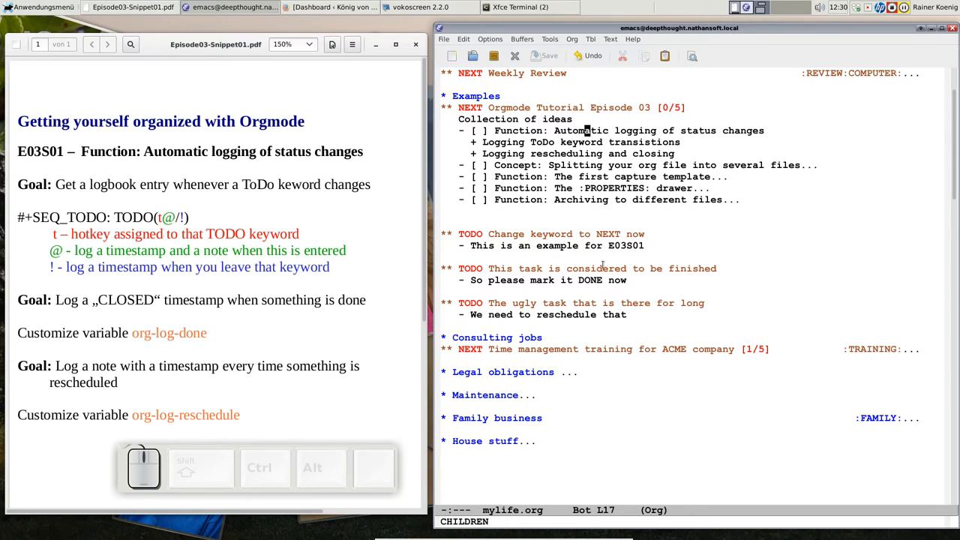
{"action": "mouse_move", "coordinate": [495, 218]}
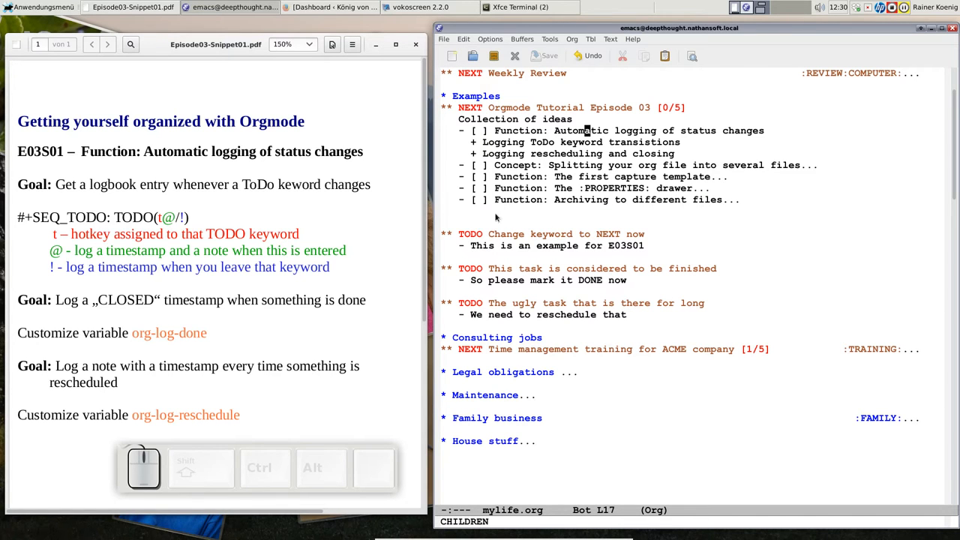
Scroll up to the top of mylife.org to view the #+SEQ_TODO keyword line
{"action": "scroll", "scroll_direction": "up", "scroll_amount": 3}
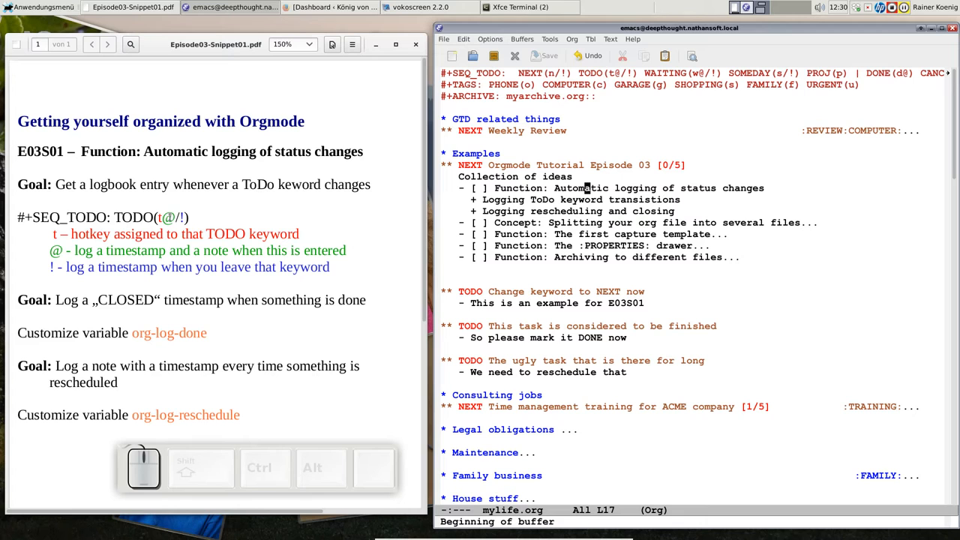
{"action": "mouse_move", "coordinate": [611, 113]}
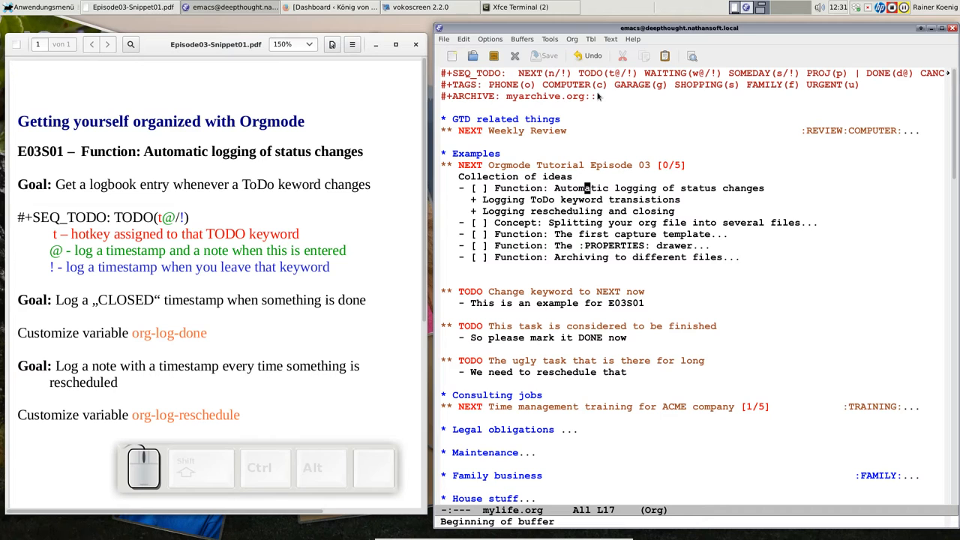
{"action": "mouse_move", "coordinate": [737, 105]}
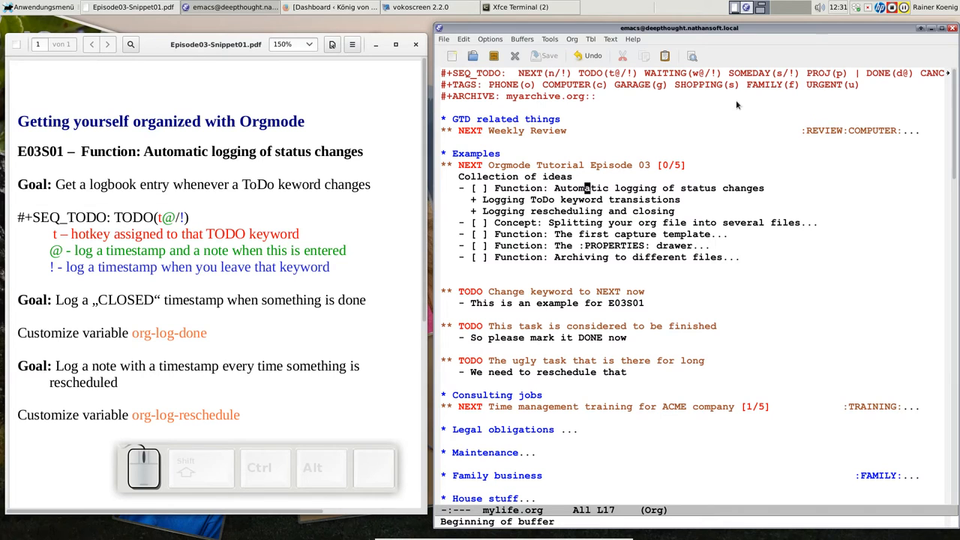
{"action": "mouse_move", "coordinate": [510, 54]}
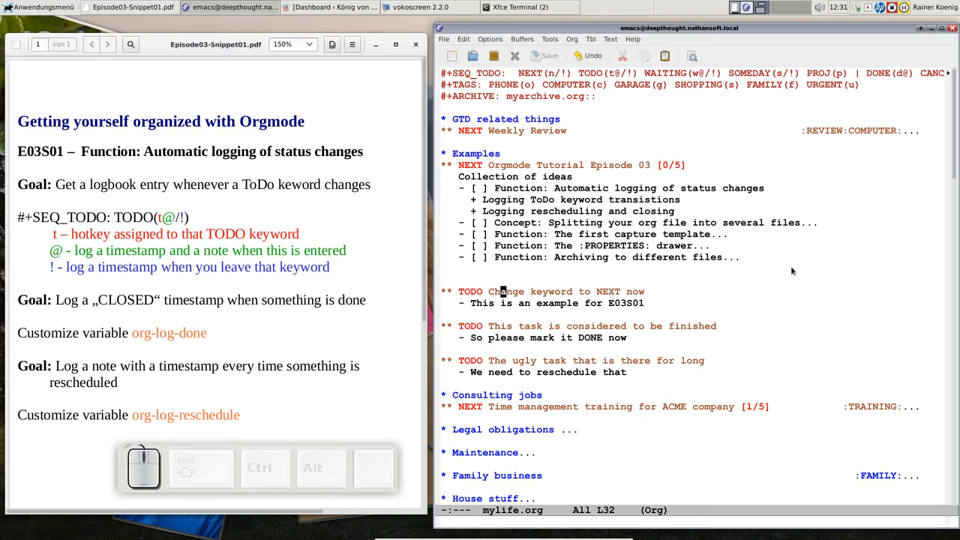
{"action": "mouse_move", "coordinate": [652, 291]}
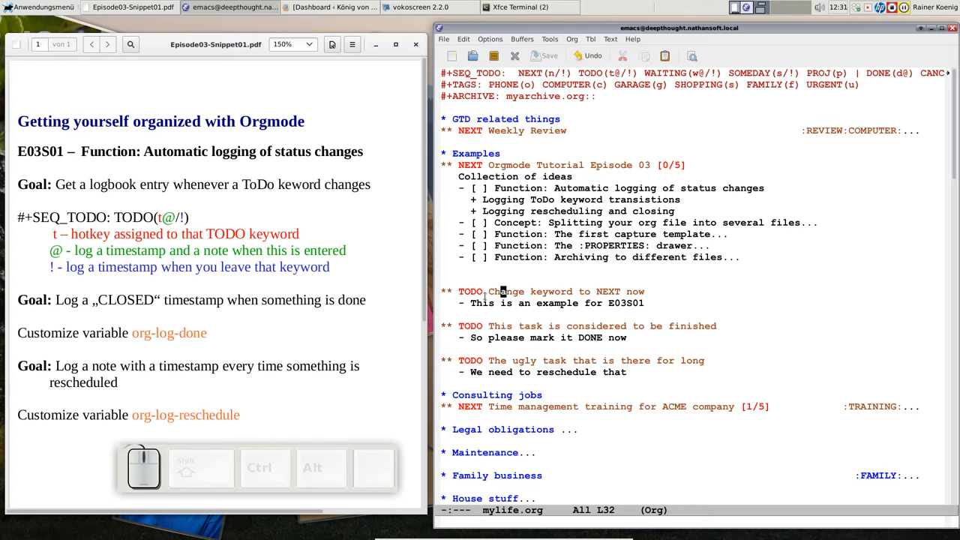
{"action": "mouse_move", "coordinate": [646, 120]}
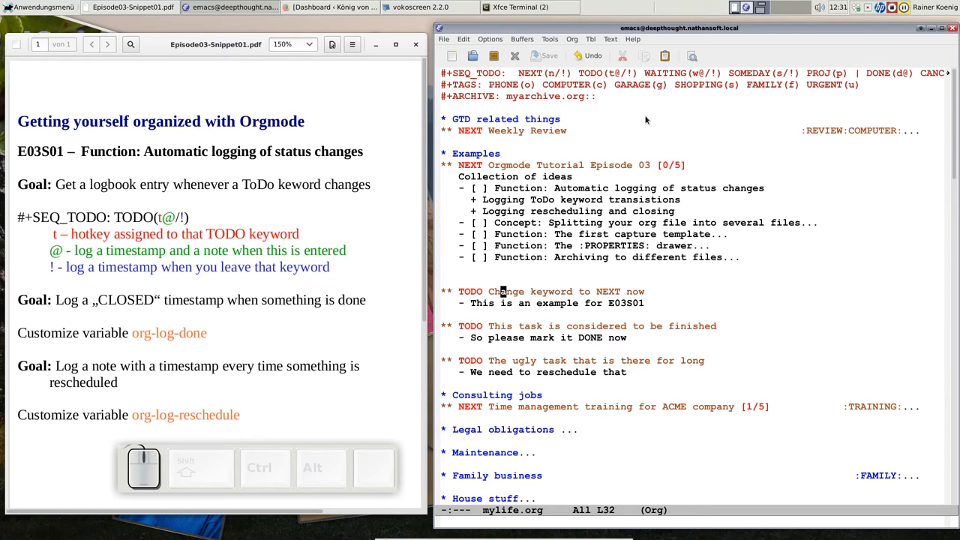
{"action": "mouse_move", "coordinate": [617, 66]}
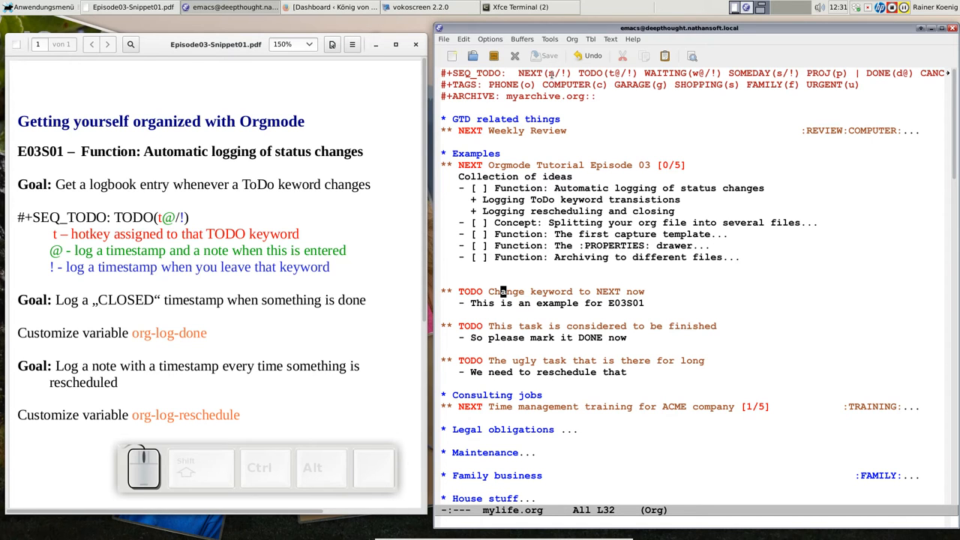
Change 'Change keyword to NEXT now' to NEXT and unfold its new LOGBOOK drawer
{"action": "key", "text": "ctrl"}
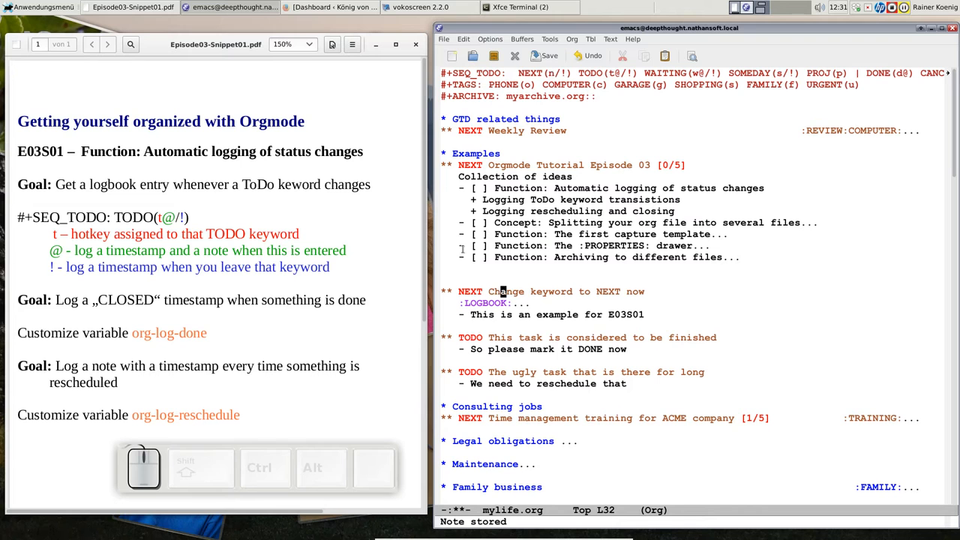
{"action": "key", "text": "Tab"}
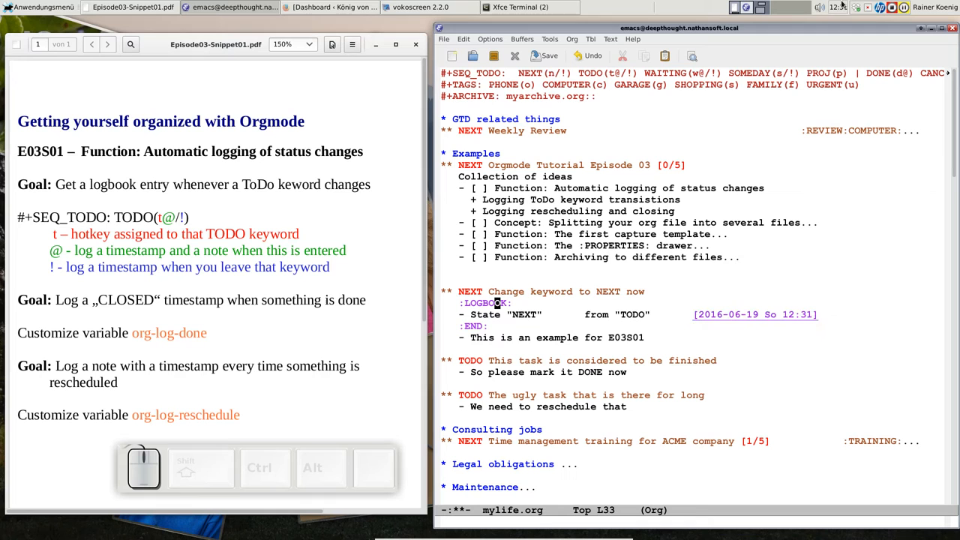
{"action": "mouse_move", "coordinate": [739, 336]}
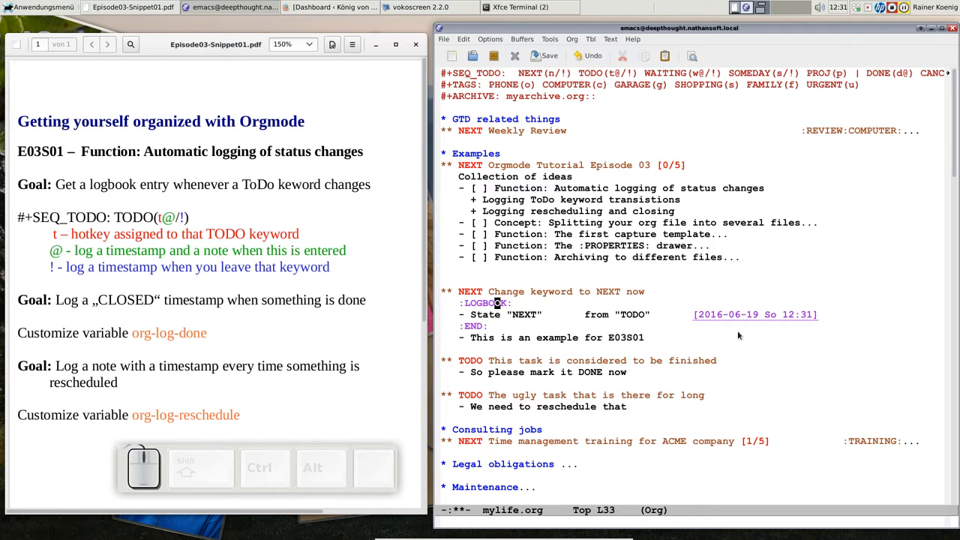
{"action": "mouse_move", "coordinate": [516, 303]}
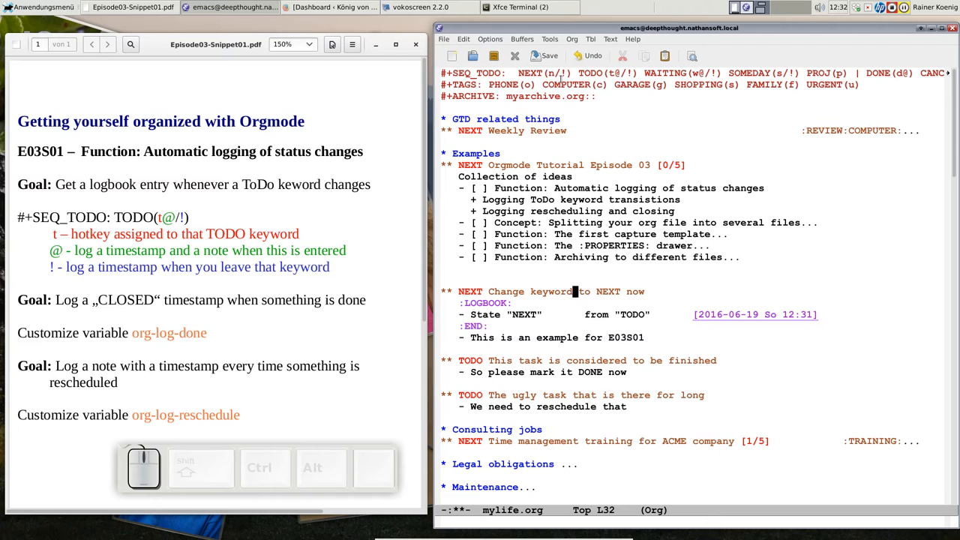
{"action": "mouse_move", "coordinate": [664, 84]}
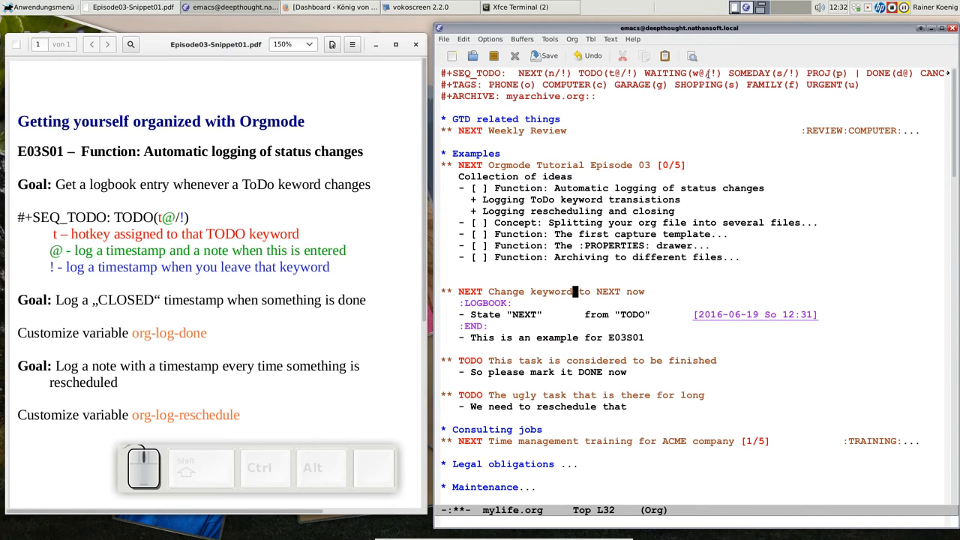
Switch the task to WAITING (w) with the note 'Sent out mail, waiting for response'
{"action": "key", "text": "ctrl"}
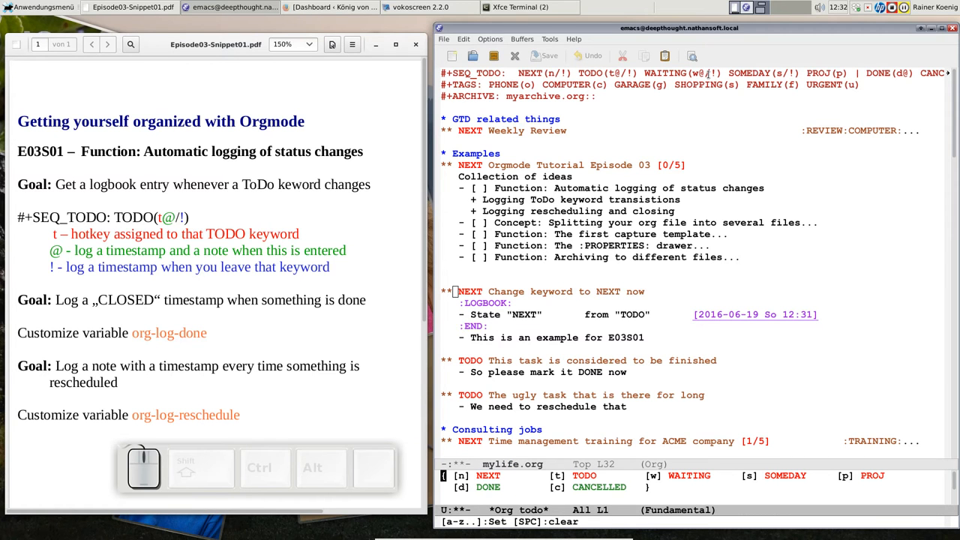
{"action": "key", "text": "w"}
{"action": "type", "text": "Sent o"}
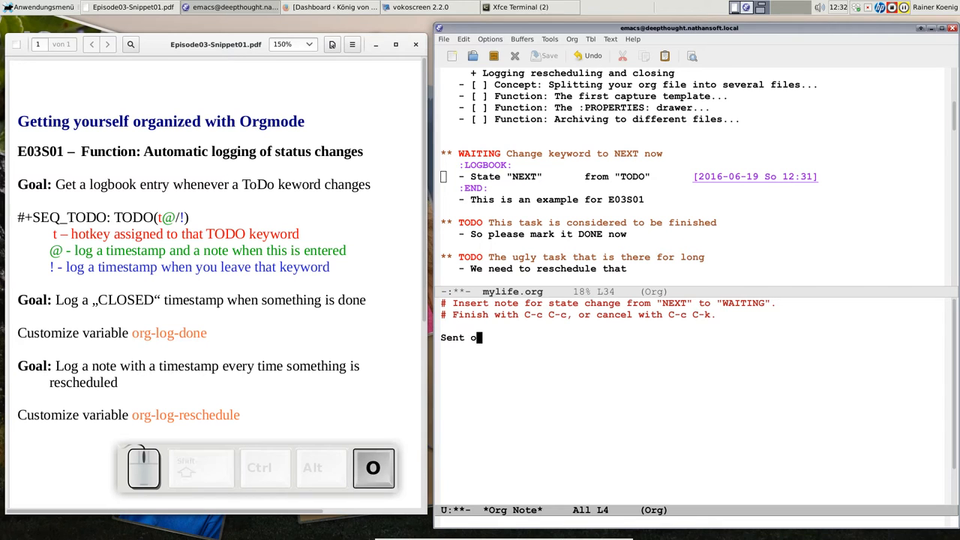
{"action": "type", "text": "ut mail, waiting"}
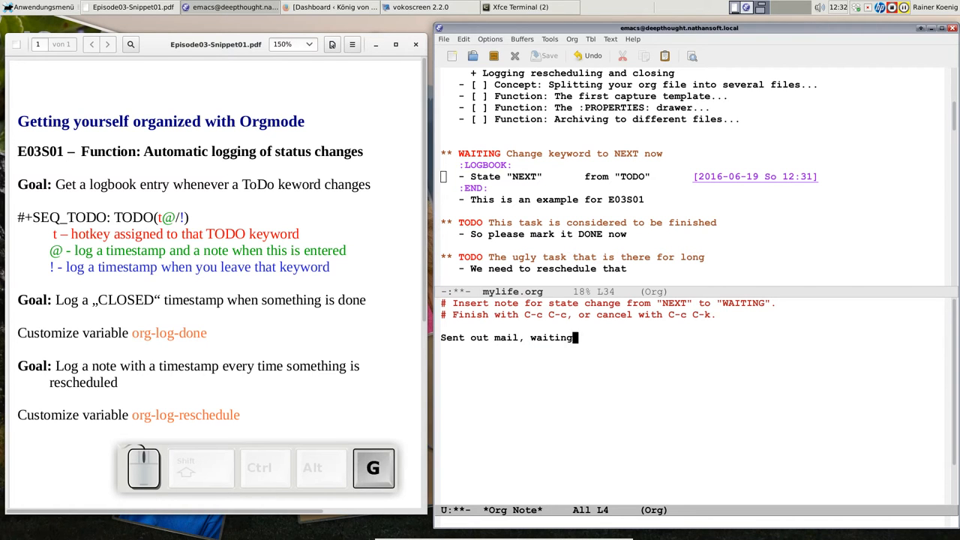
{"action": "type", "text": "for response"}
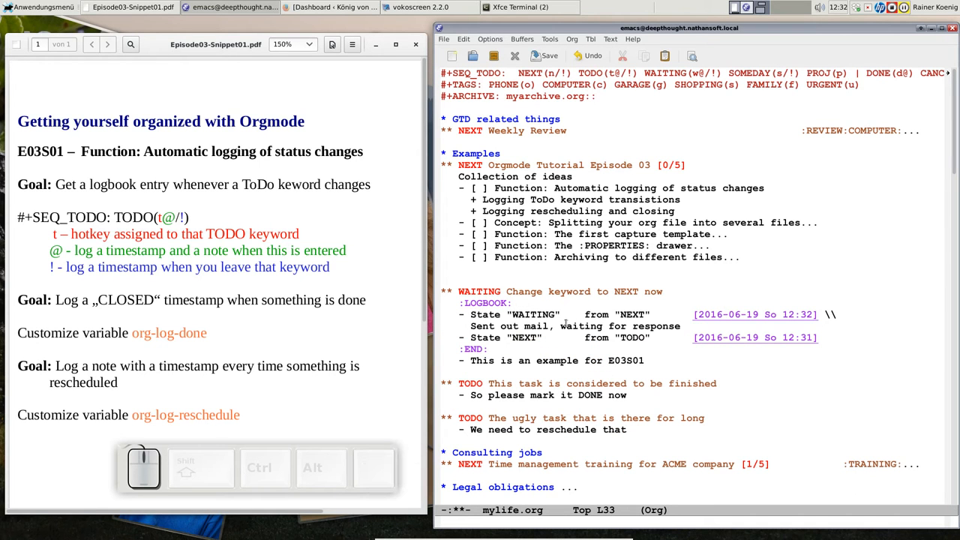
{"action": "mouse_move", "coordinate": [403, 316]}
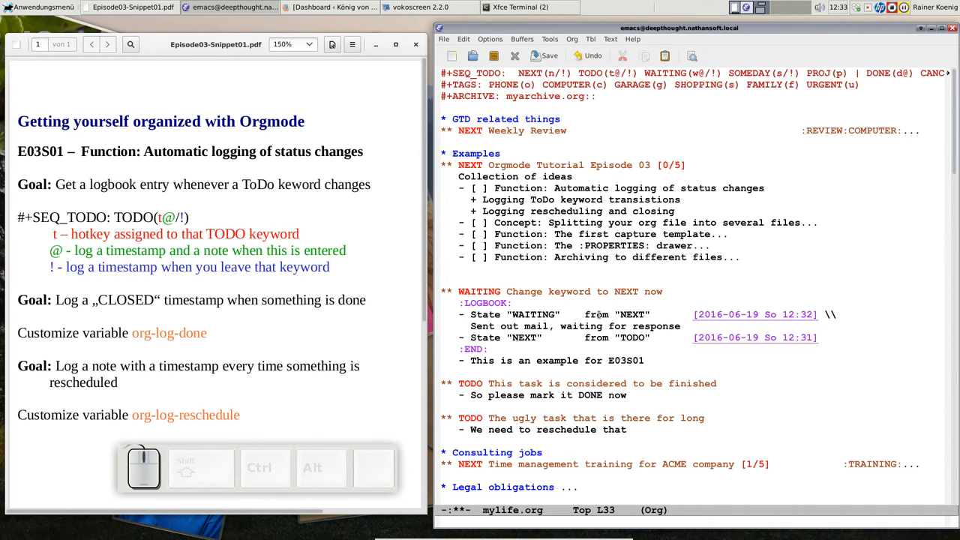
{"action": "mouse_move", "coordinate": [487, 351]}
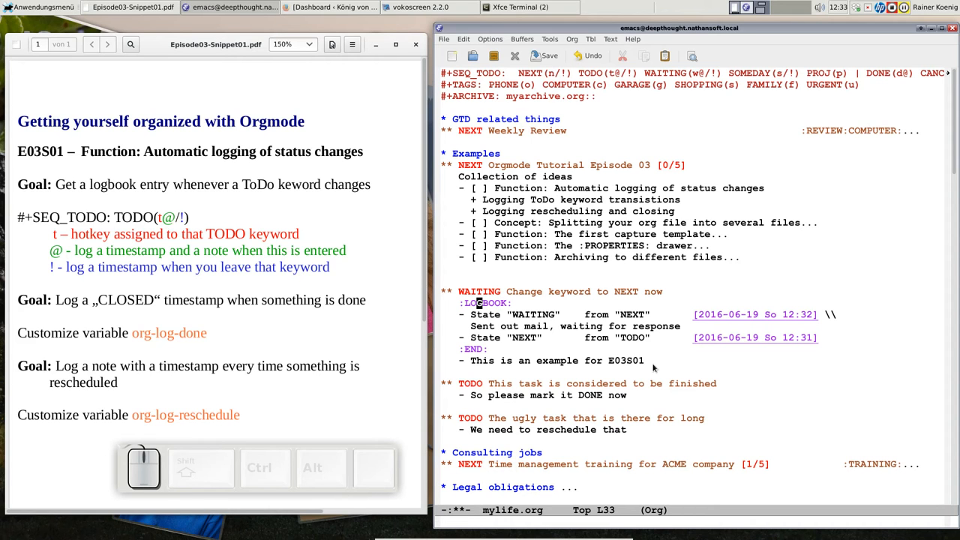
{"action": "mouse_move", "coordinate": [836, 104]}
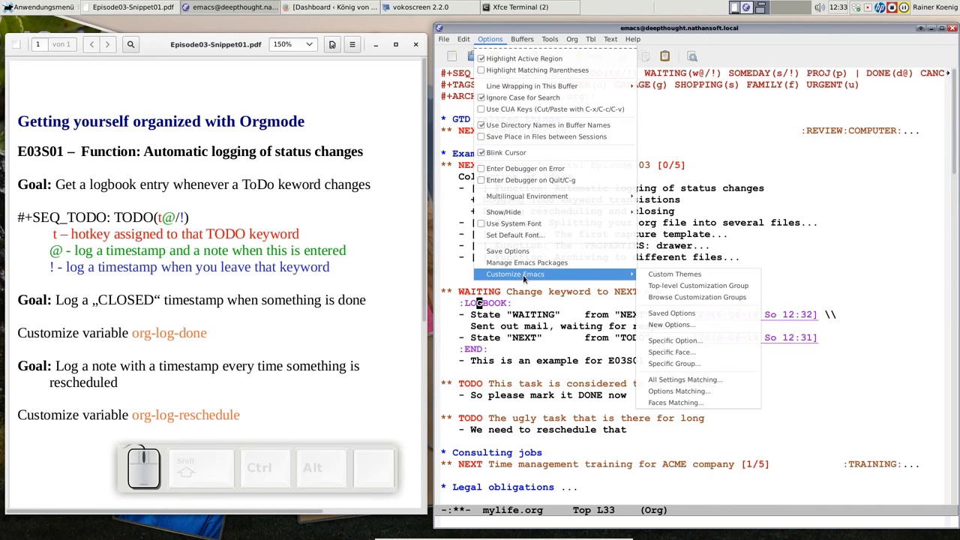
{"action": "mouse_move", "coordinate": [686, 373]}
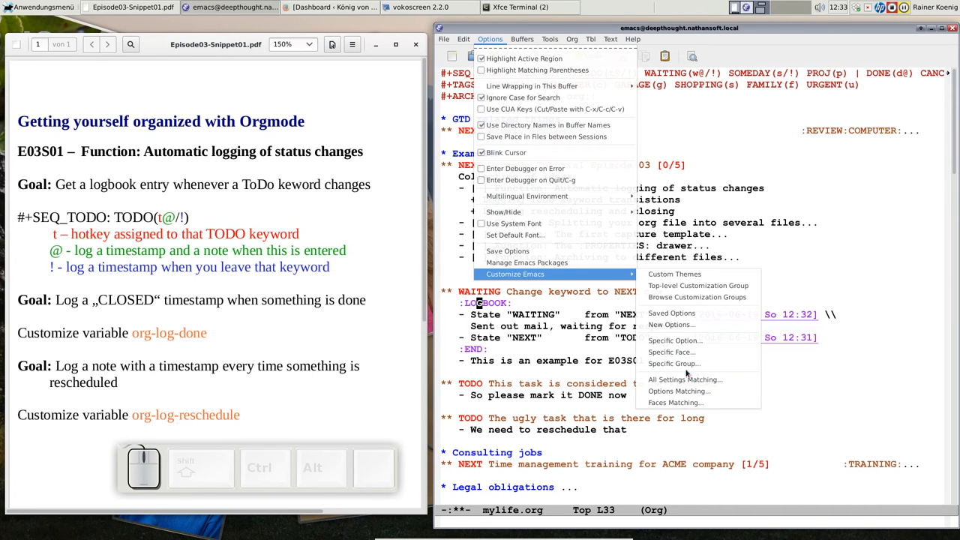
Customize org-log-done to keep Record CLOSED timestamp saved, then return to mylife.org
{"action": "left_click", "coordinate": [673, 340]}
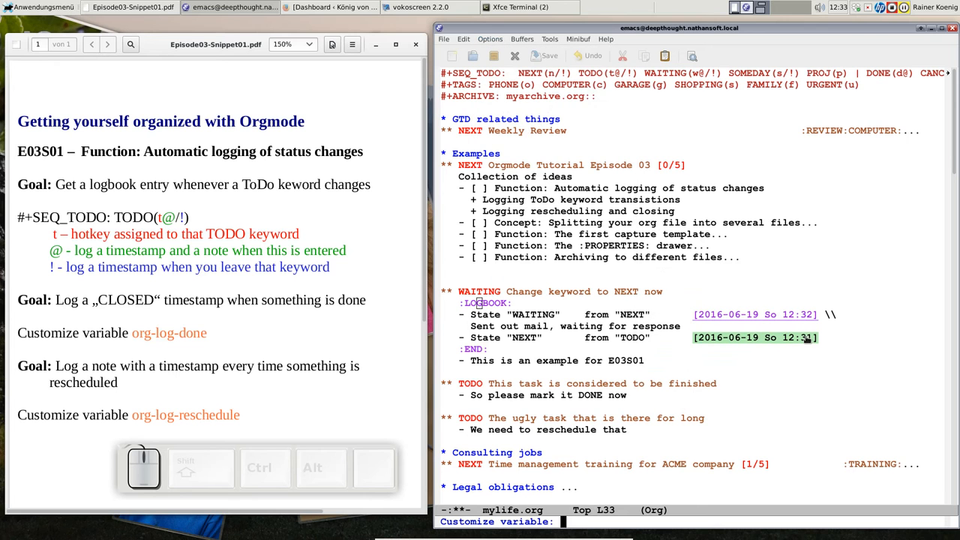
{"action": "type", "text": "org-log-done"}
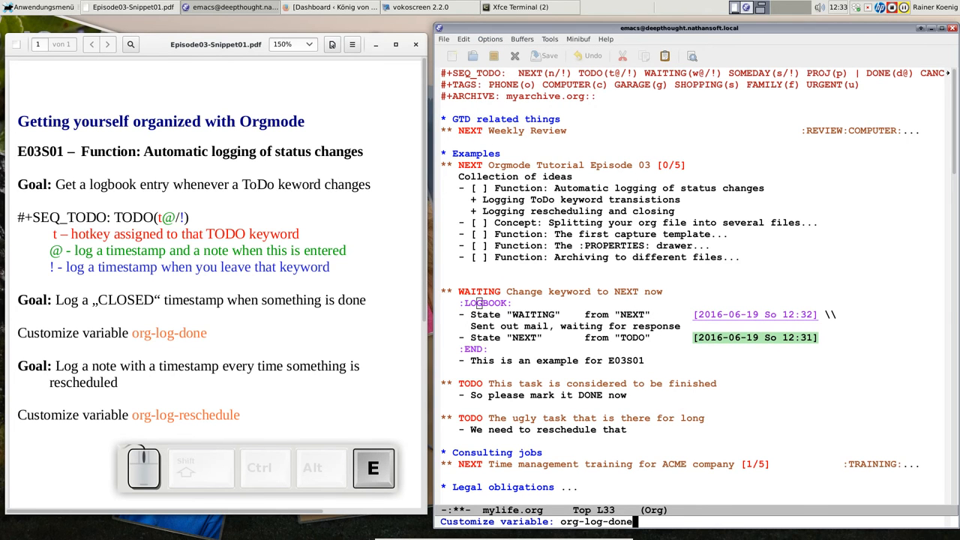
{"action": "key", "text": "Return"}
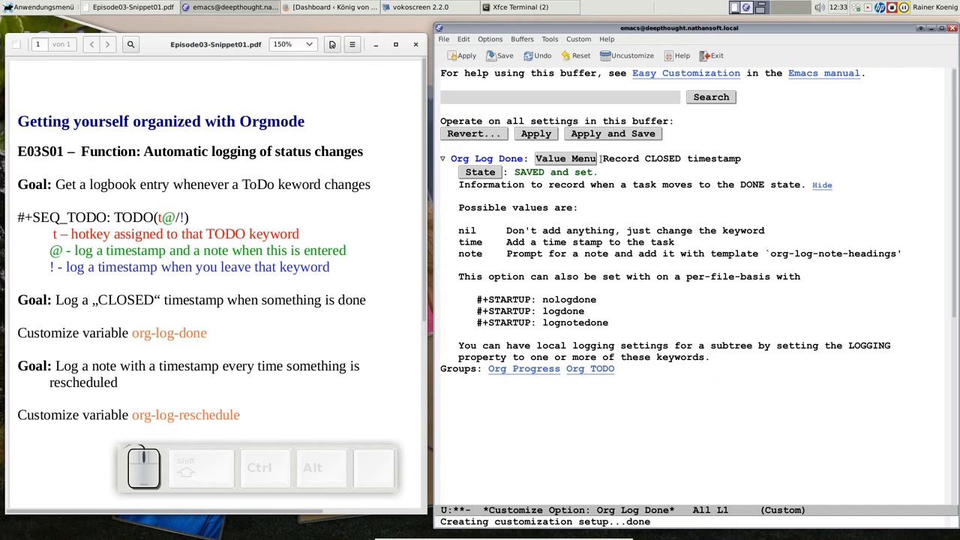
{"action": "mouse_move", "coordinate": [768, 158]}
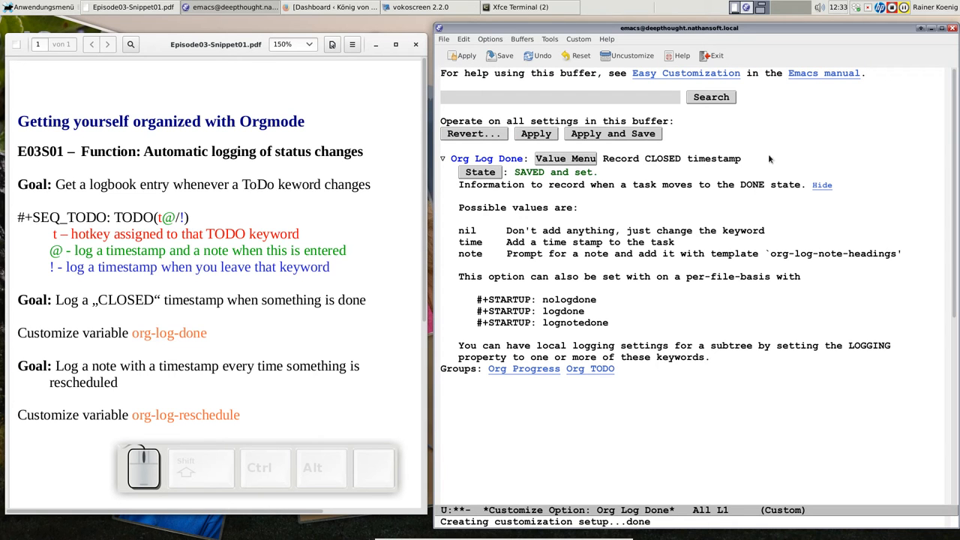
{"action": "mouse_move", "coordinate": [713, 56]}
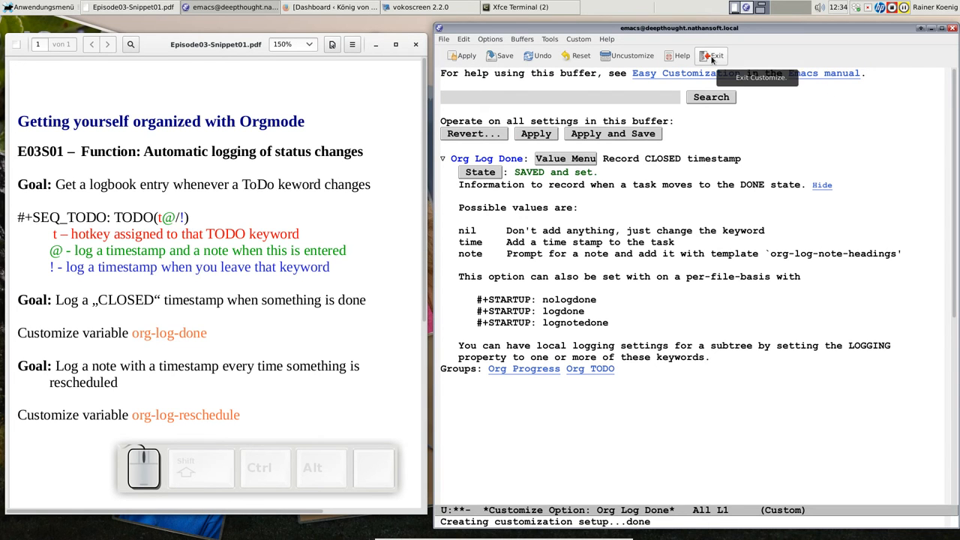
{"action": "left_click", "coordinate": [712, 56]}
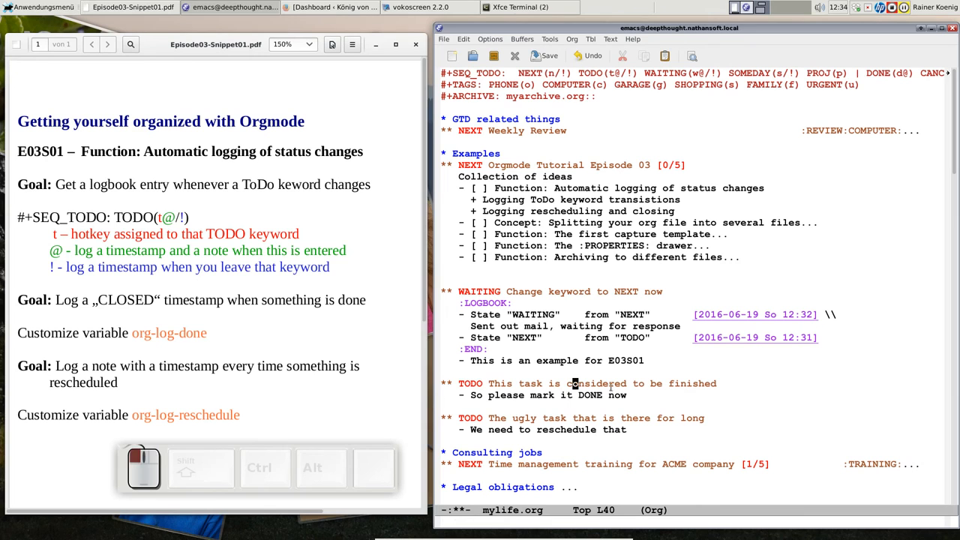
{"action": "mouse_move", "coordinate": [705, 411]}
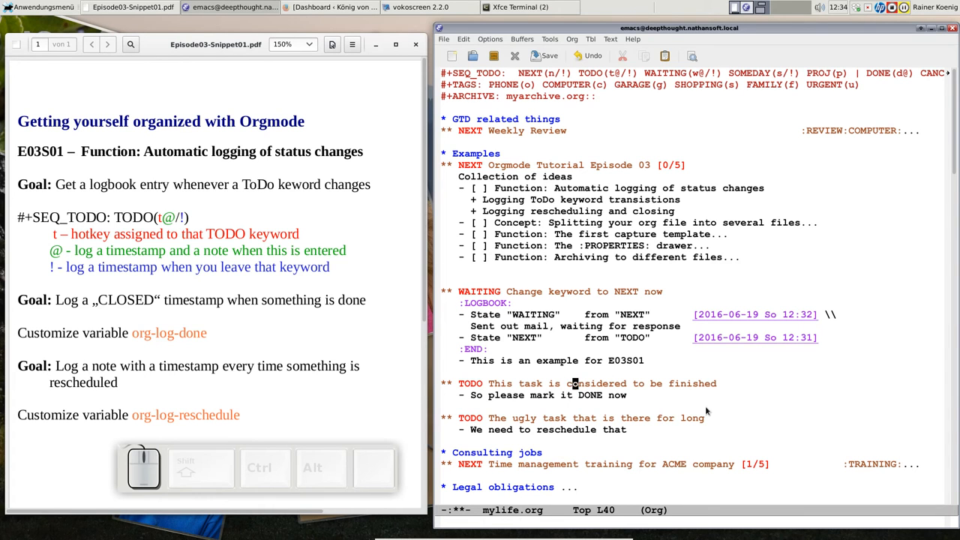
Mark the task DONE with the note 'Problem solved' and fold its logbook drawer
{"action": "key", "text": "ctrl"}
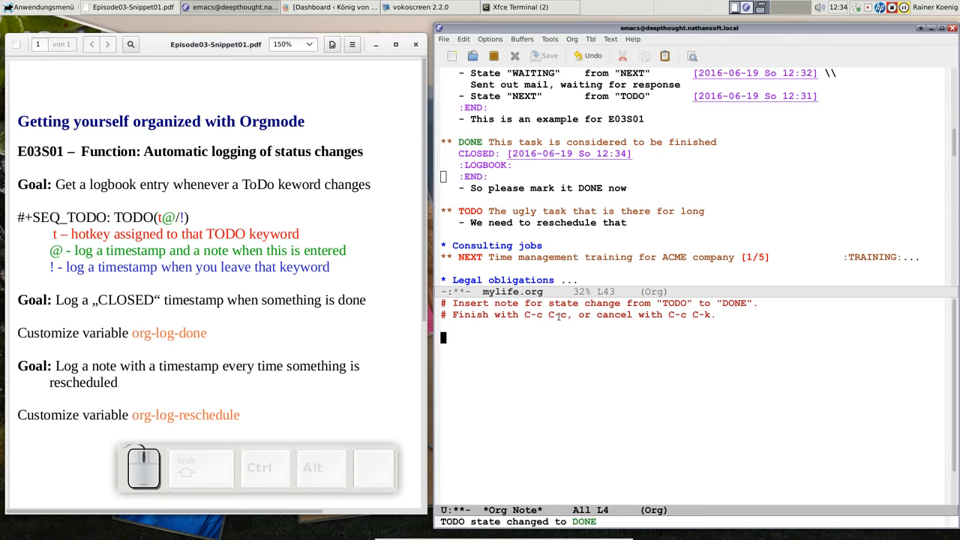
{"action": "mouse_move", "coordinate": [791, 317]}
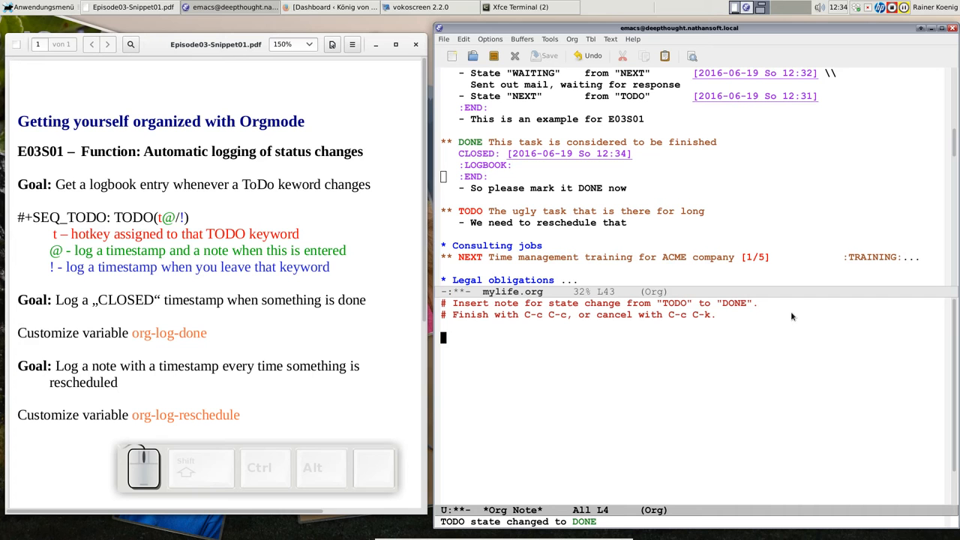
{"action": "type", "text": "Problem solv"}
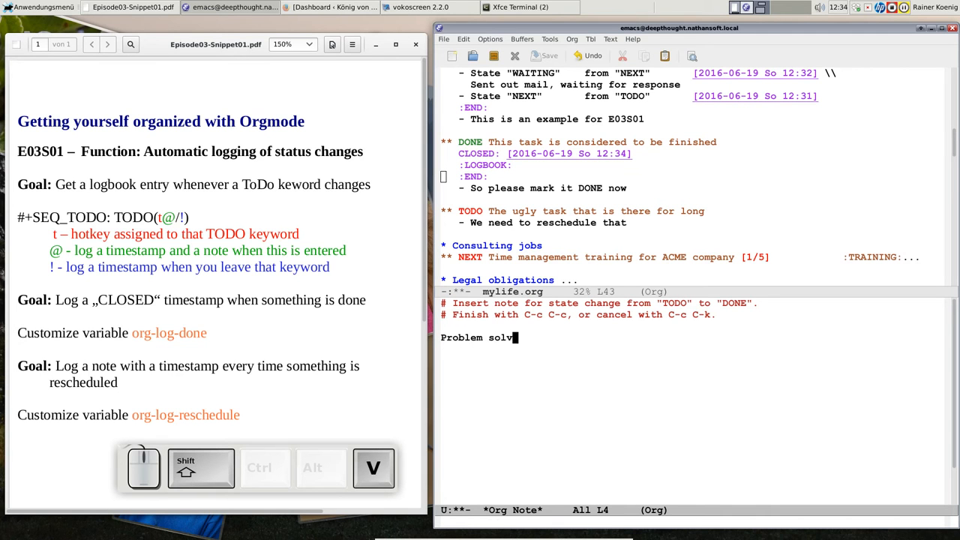
{"action": "key", "text": "ctrl+c ctrl+c"}
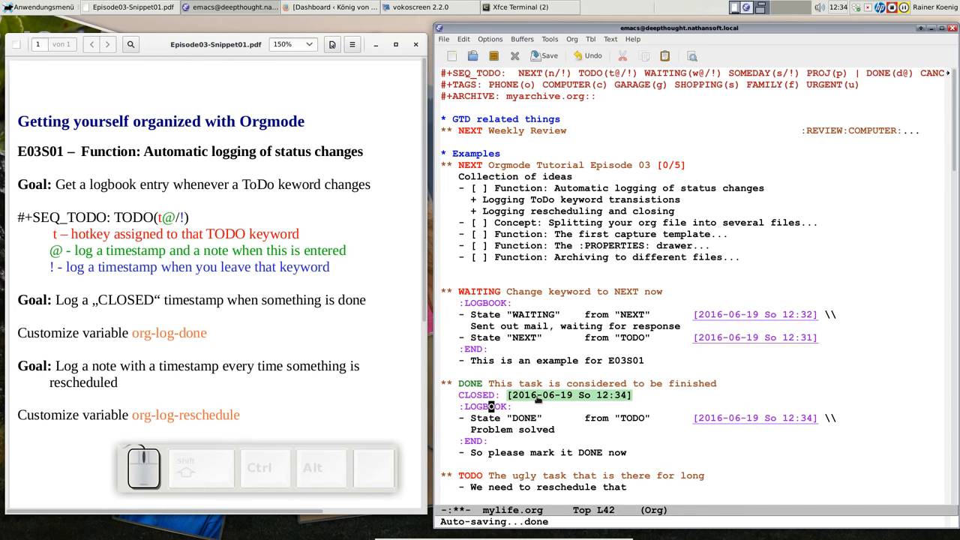
{"action": "key", "text": "Tab"}
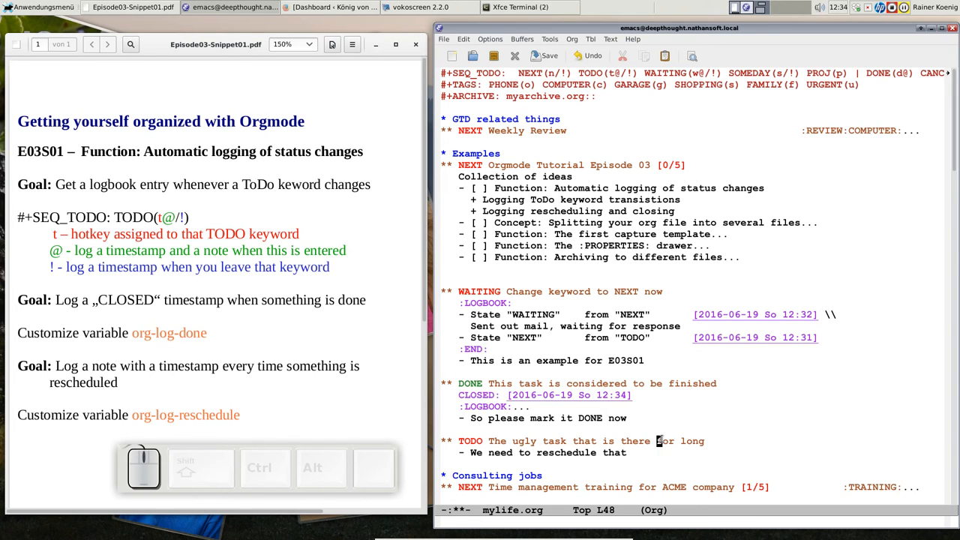
Unfold the ugly task heading to show its contents
{"action": "key", "text": "Tab"}
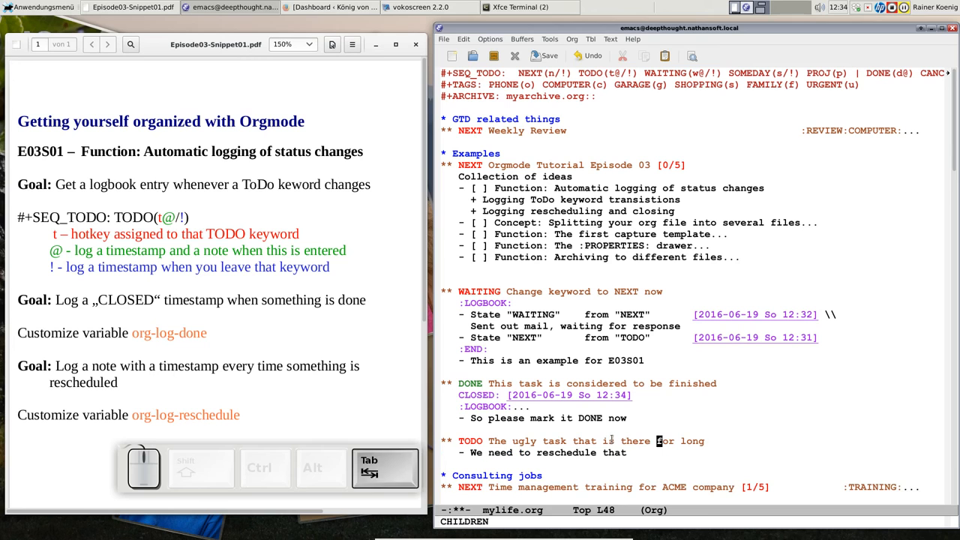
{"action": "mouse_move", "coordinate": [675, 434]}
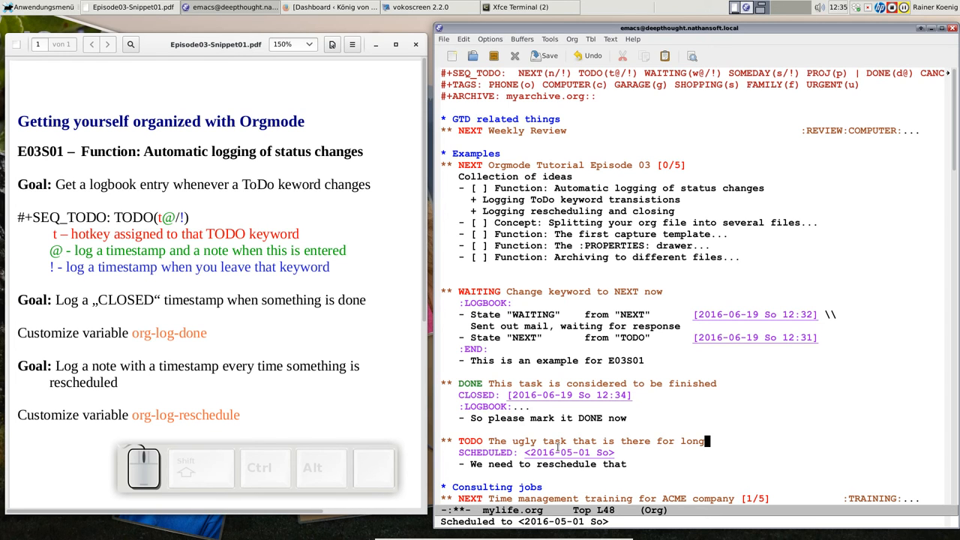
{"action": "mouse_move", "coordinate": [700, 415]}
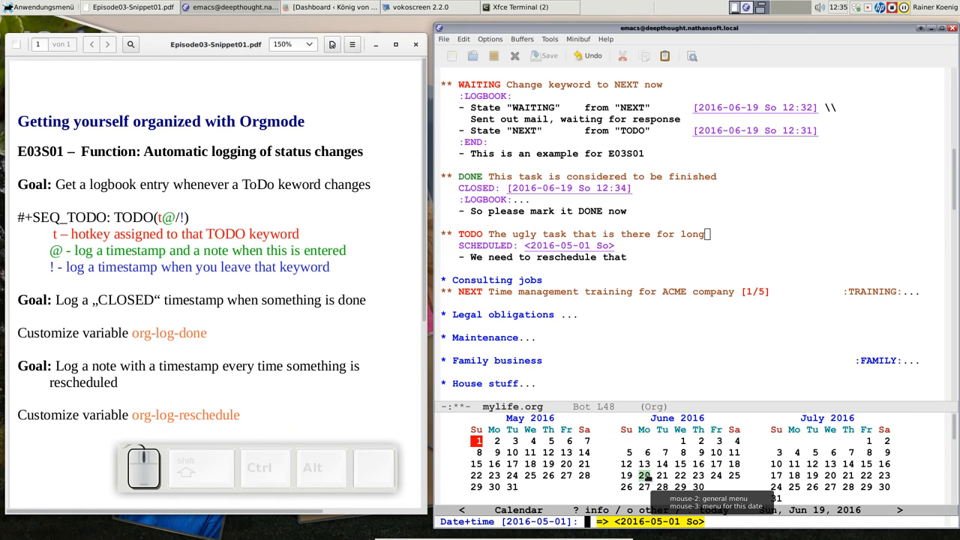
Pick 20 June in the calendar, log 'Finally I have to do that', and unfold LOGBOOK
{"action": "left_click", "coordinate": [643, 476]}
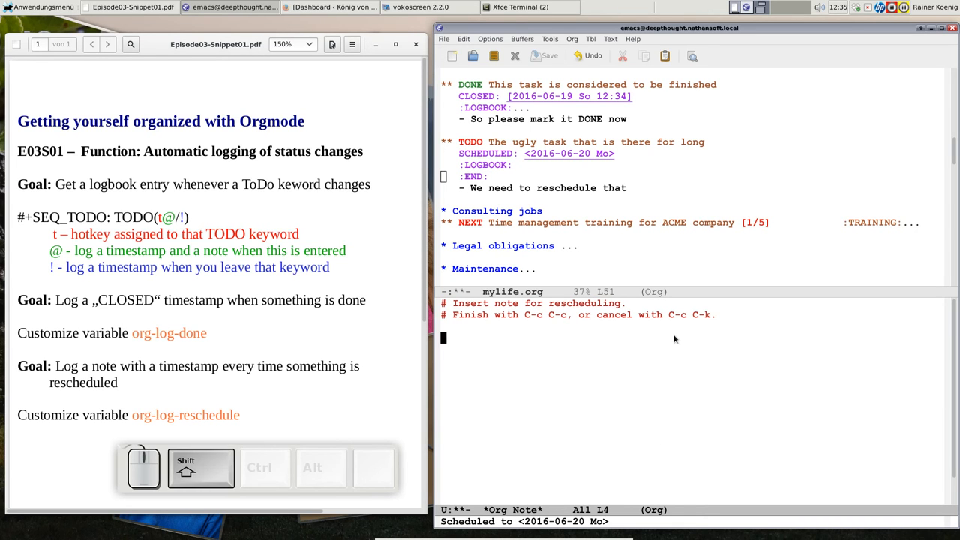
{"action": "type", "text": "Finally I h"}
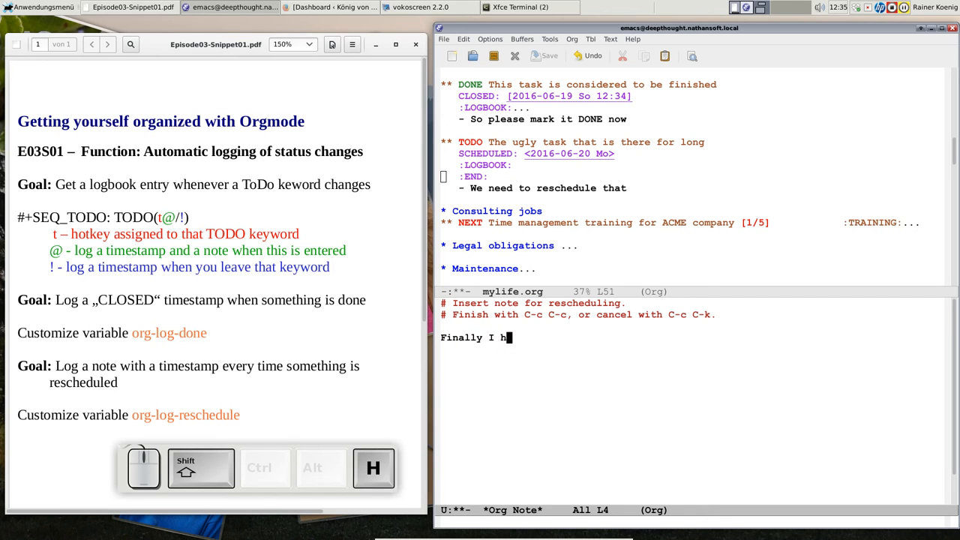
{"action": "type", "text": "ave to"}
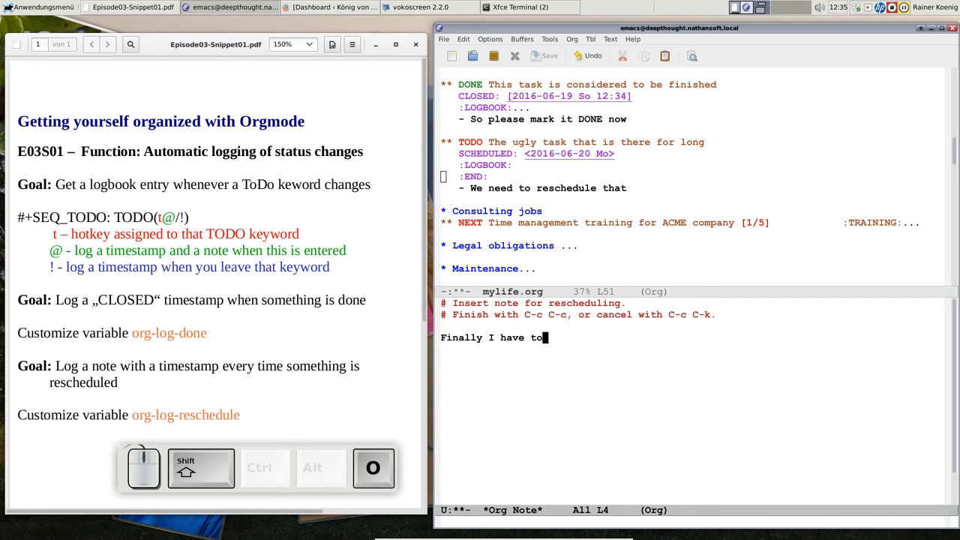
{"action": "type", "text": "do that"}
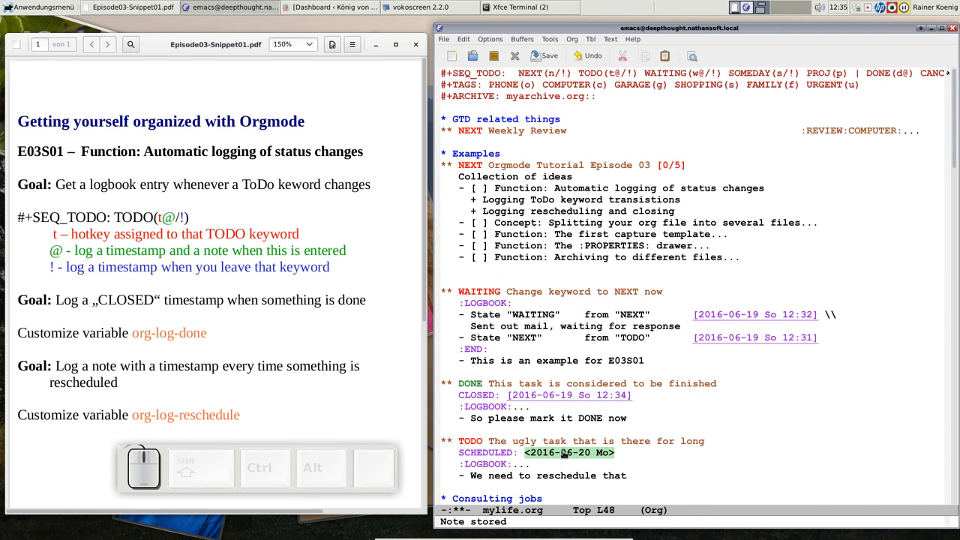
{"action": "key", "text": "Tab"}
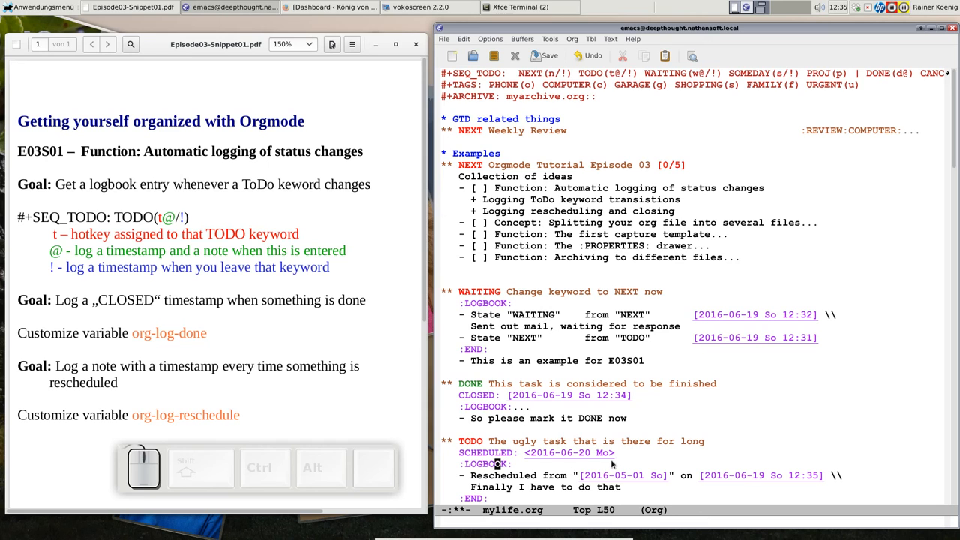
{"action": "mouse_move", "coordinate": [727, 488]}
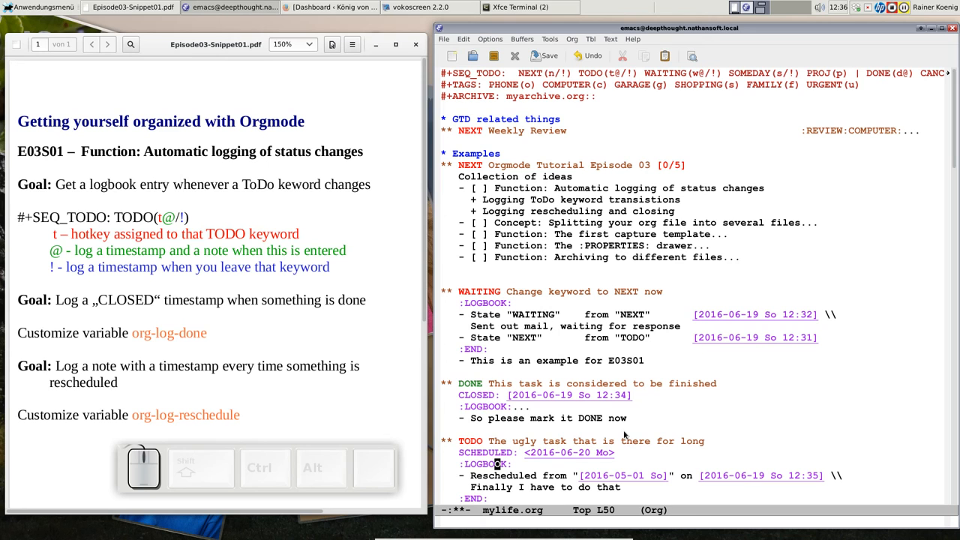
{"action": "mouse_move", "coordinate": [585, 359]}
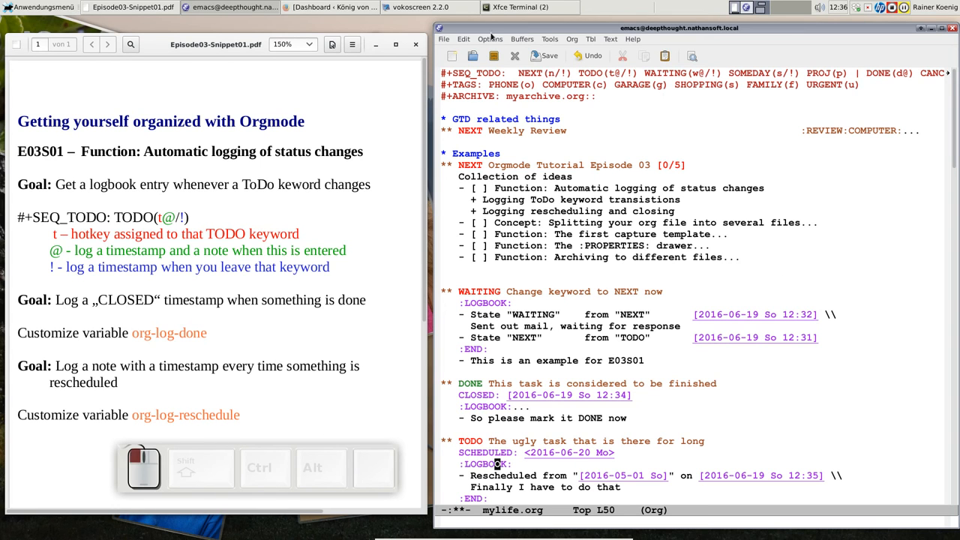
{"action": "left_click", "coordinate": [489, 39]}
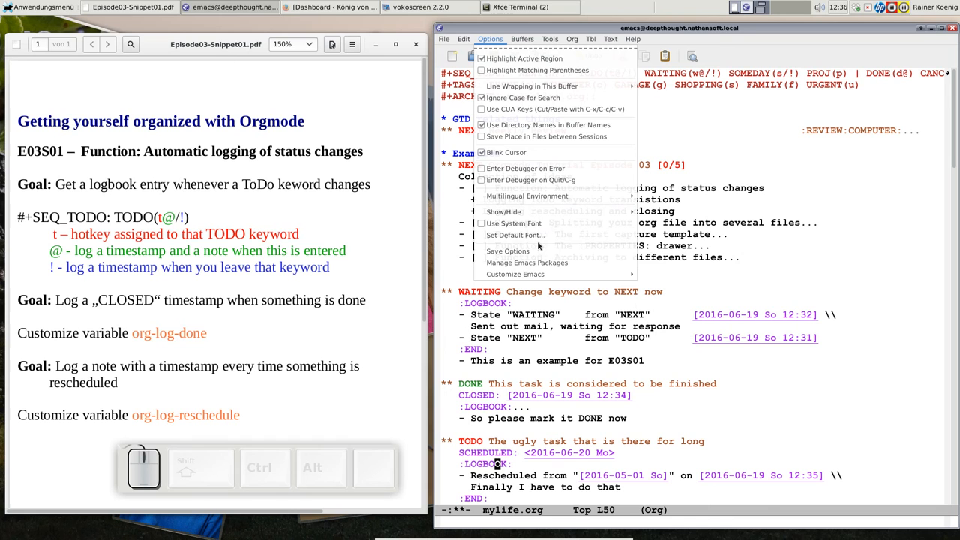
{"action": "mouse_move", "coordinate": [515, 235]}
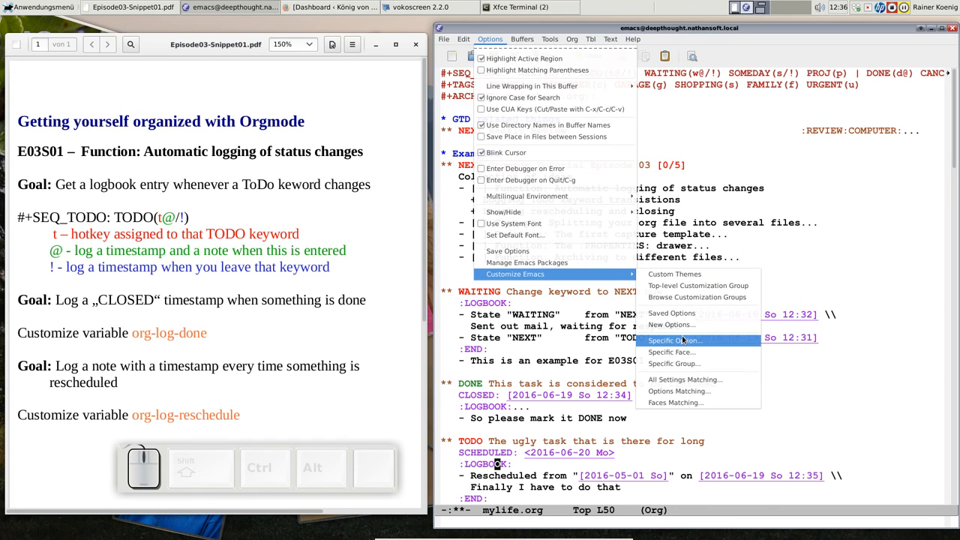
{"action": "left_click", "coordinate": [667, 341]}
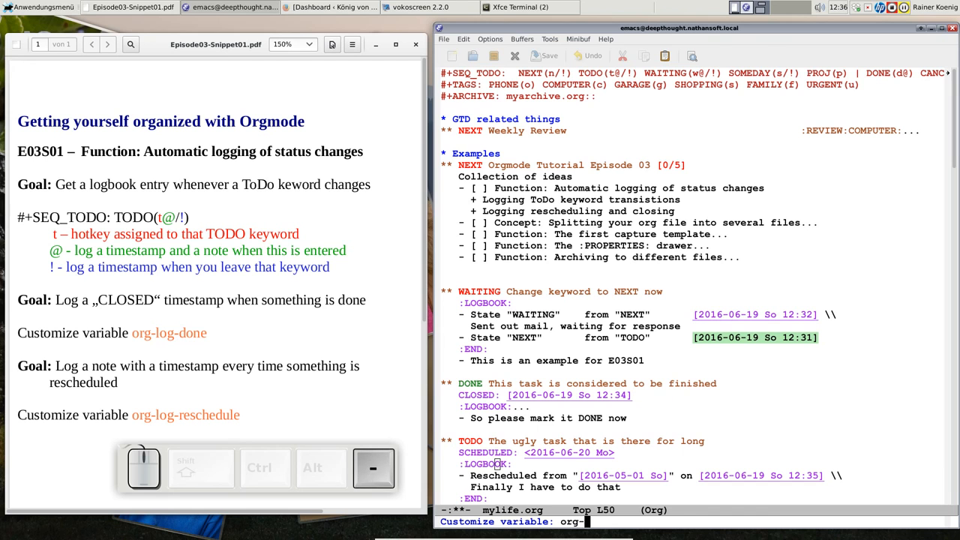
{"action": "type", "text": "s"}
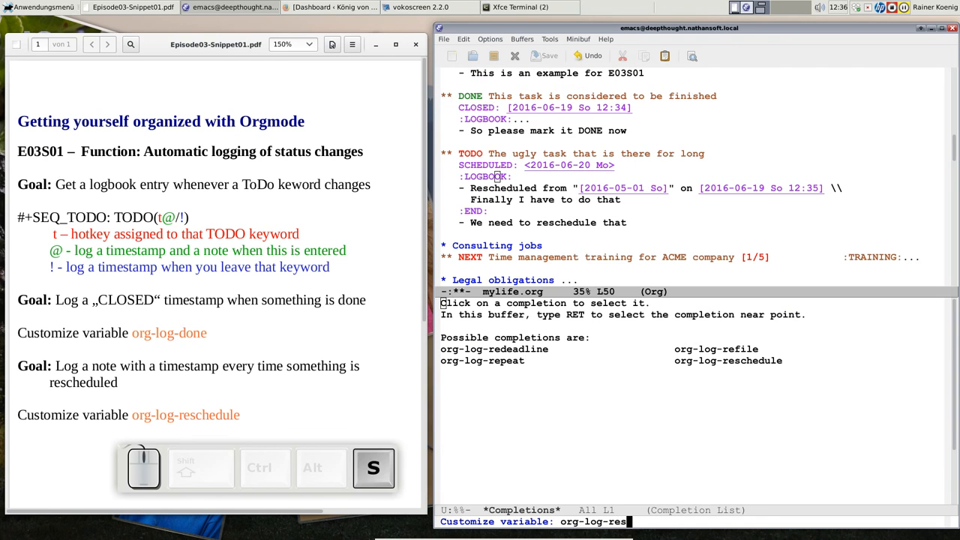
{"action": "key", "text": "Return"}
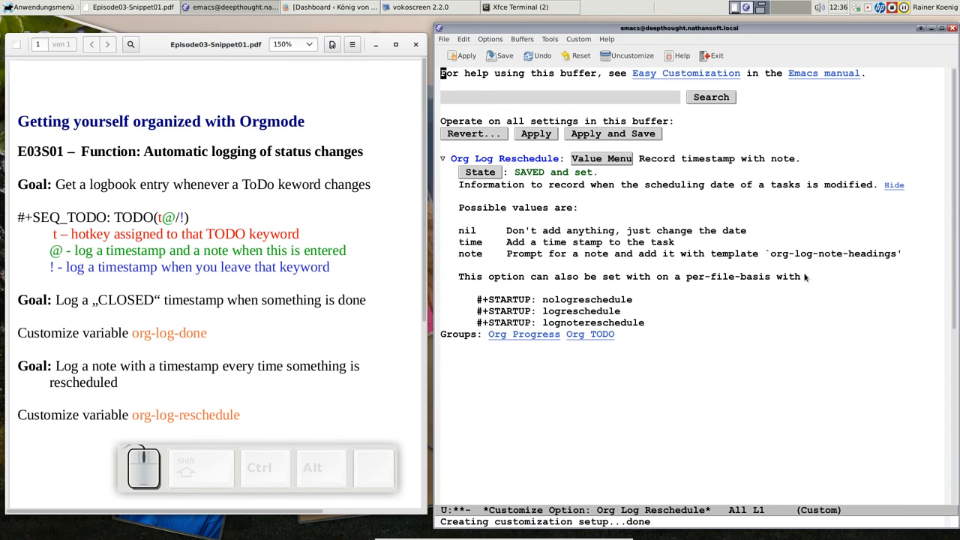
{"action": "mouse_move", "coordinate": [605, 173]}
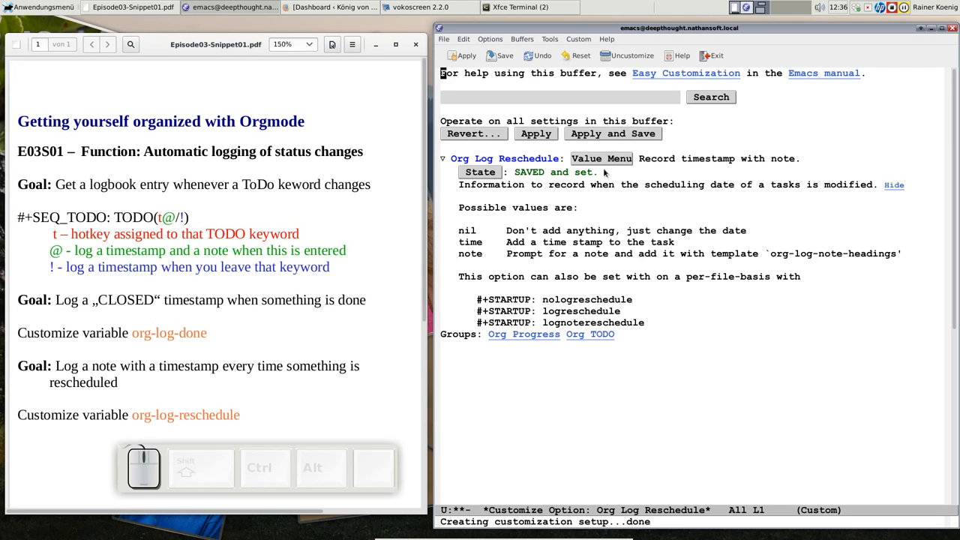
{"action": "mouse_move", "coordinate": [701, 143]}
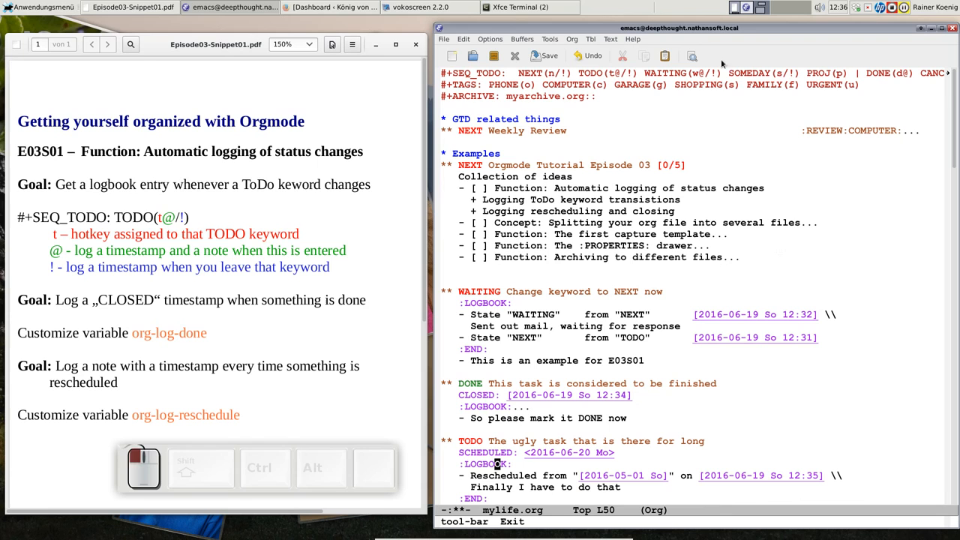
{"action": "mouse_move", "coordinate": [784, 259]}
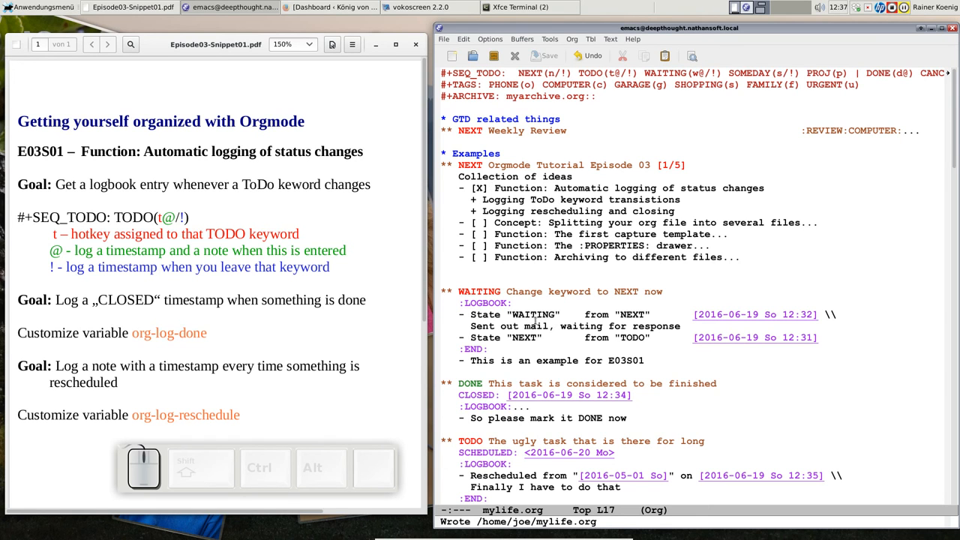
{"action": "mouse_move", "coordinate": [686, 221]}
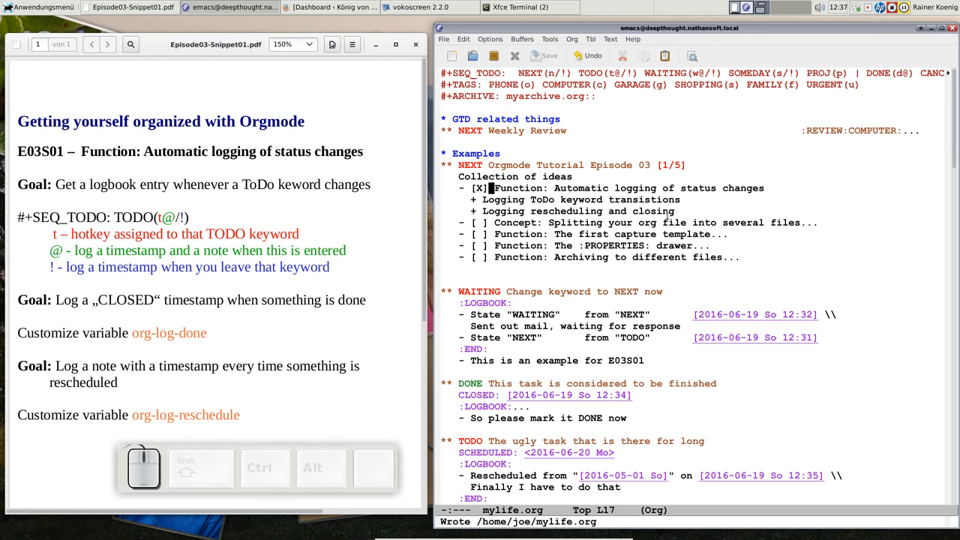
{"action": "mouse_move", "coordinate": [764, 211]}
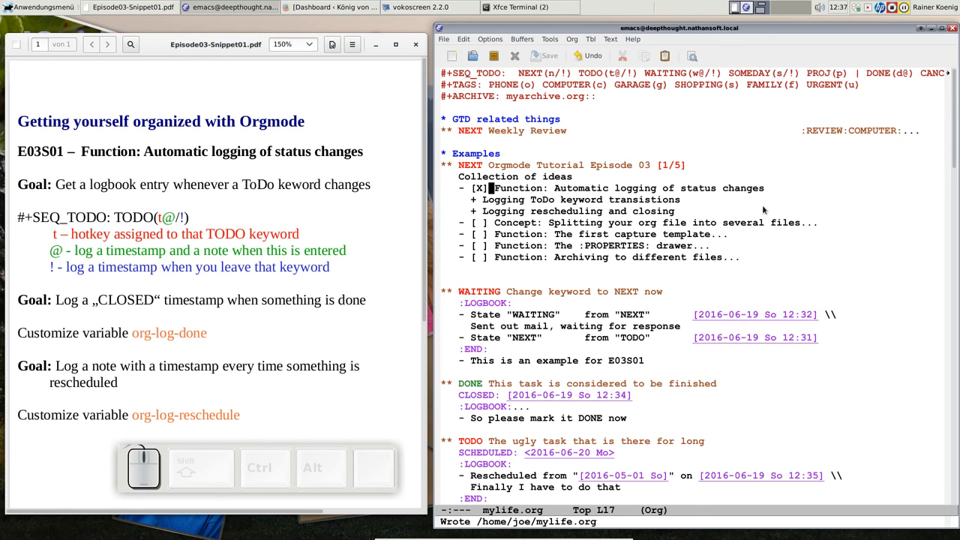